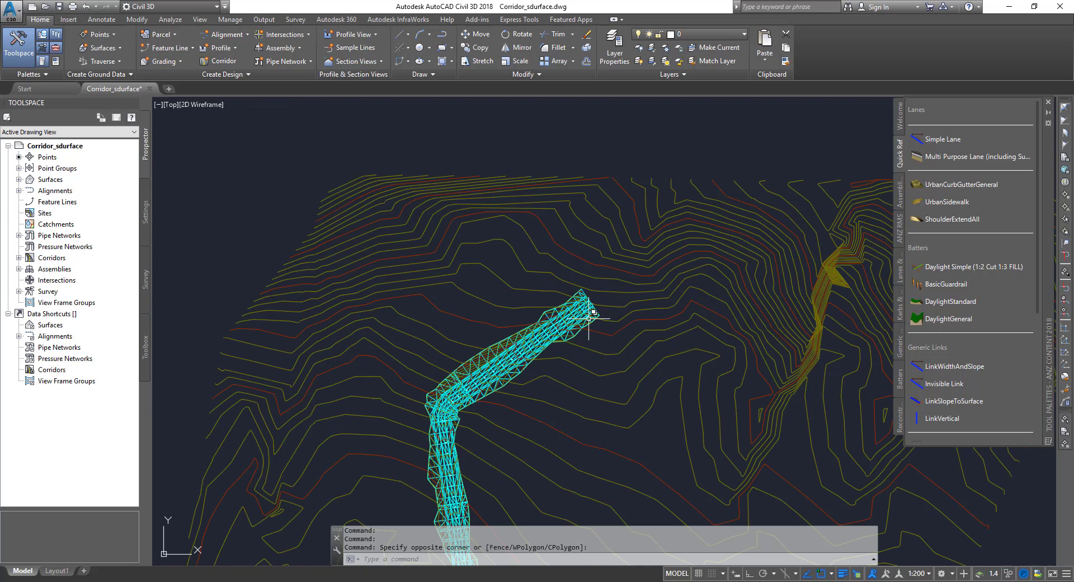
pyautogui.moveTo(594, 312)
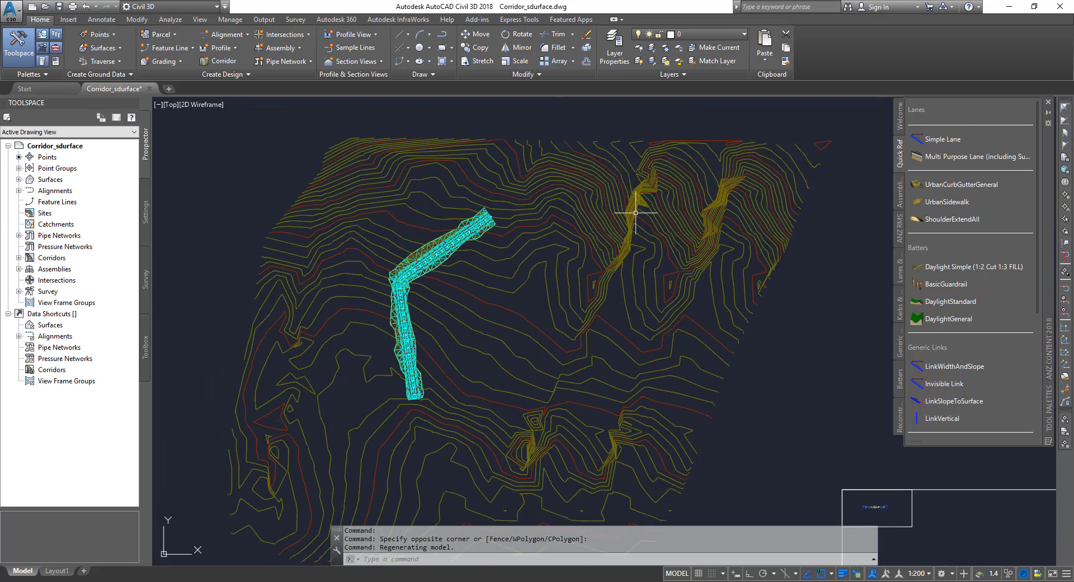
pyautogui.moveTo(715, 372)
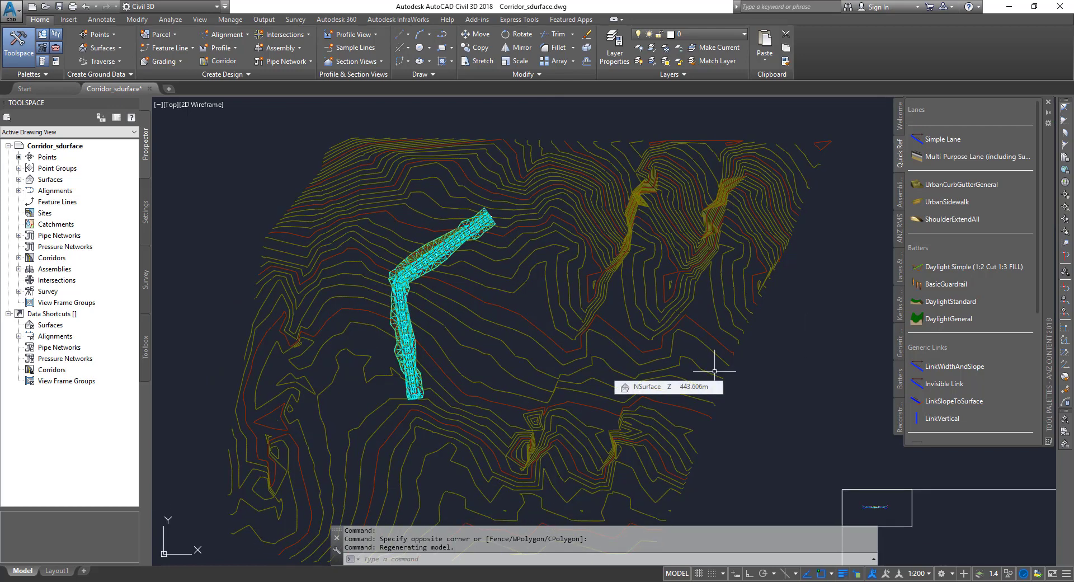
pyautogui.moveTo(715, 371)
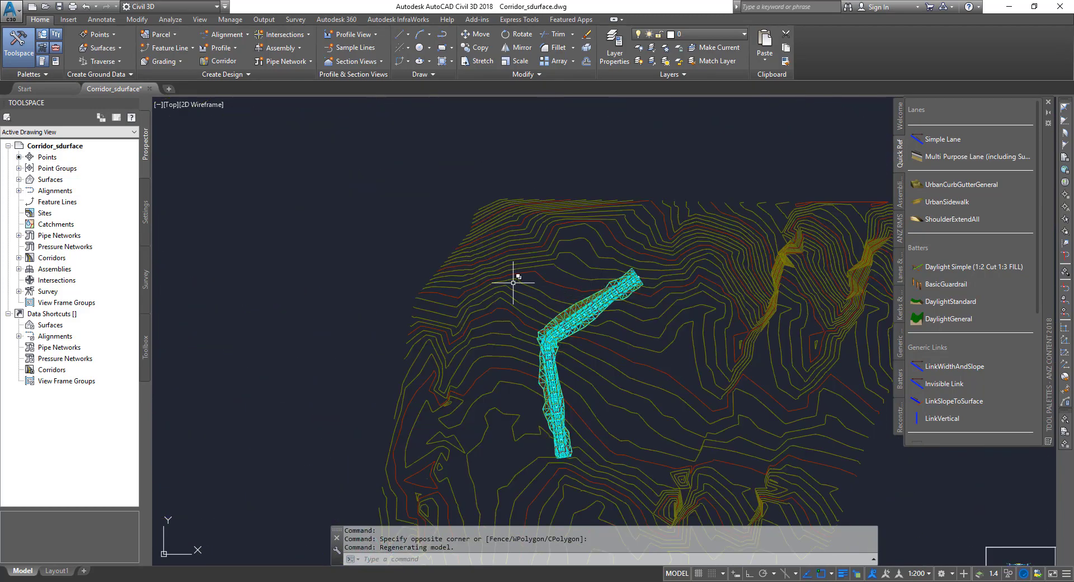
# - Start Create Surface from the Surfaces collection in Prospector
pyautogui.scroll(-3)
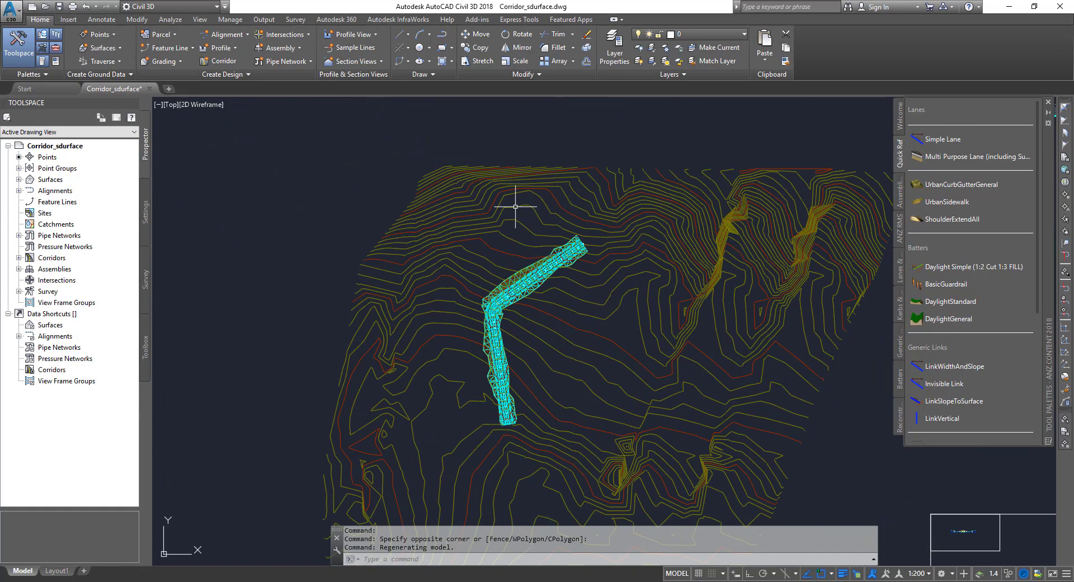
pyautogui.moveTo(517, 191)
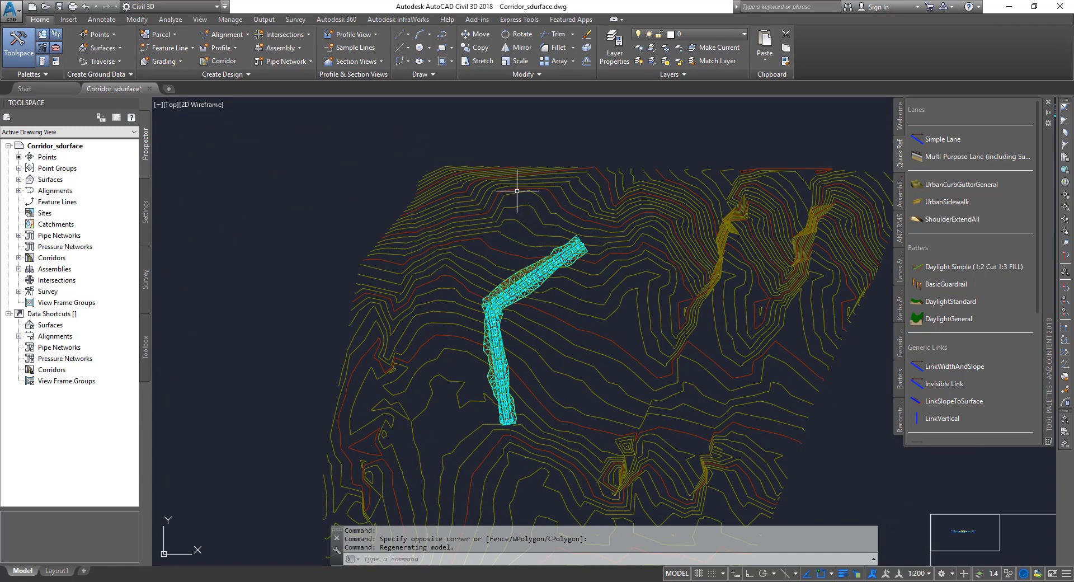
pyautogui.moveTo(548, 226)
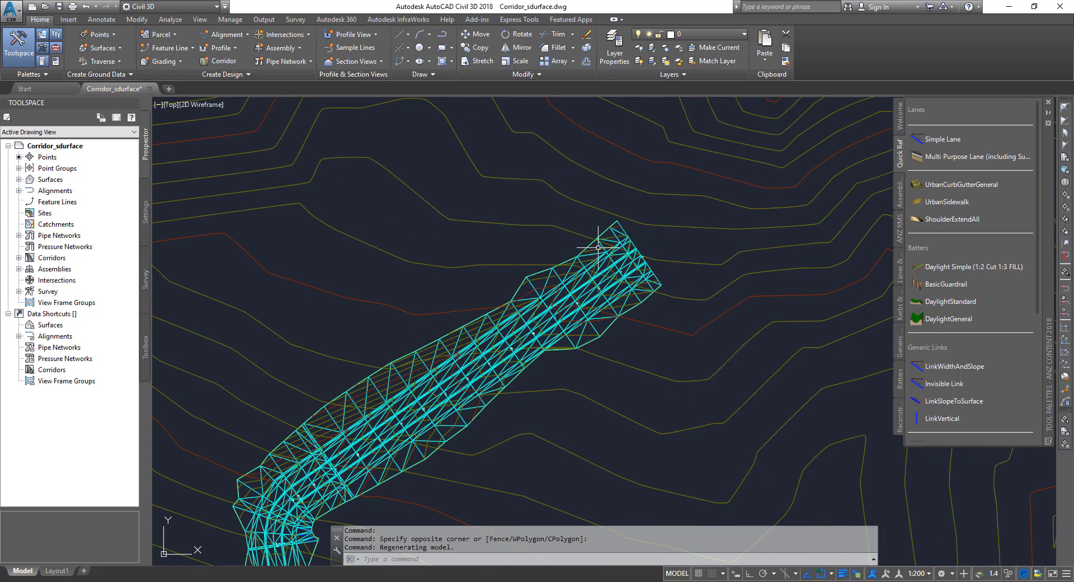
pyautogui.moveTo(609, 239)
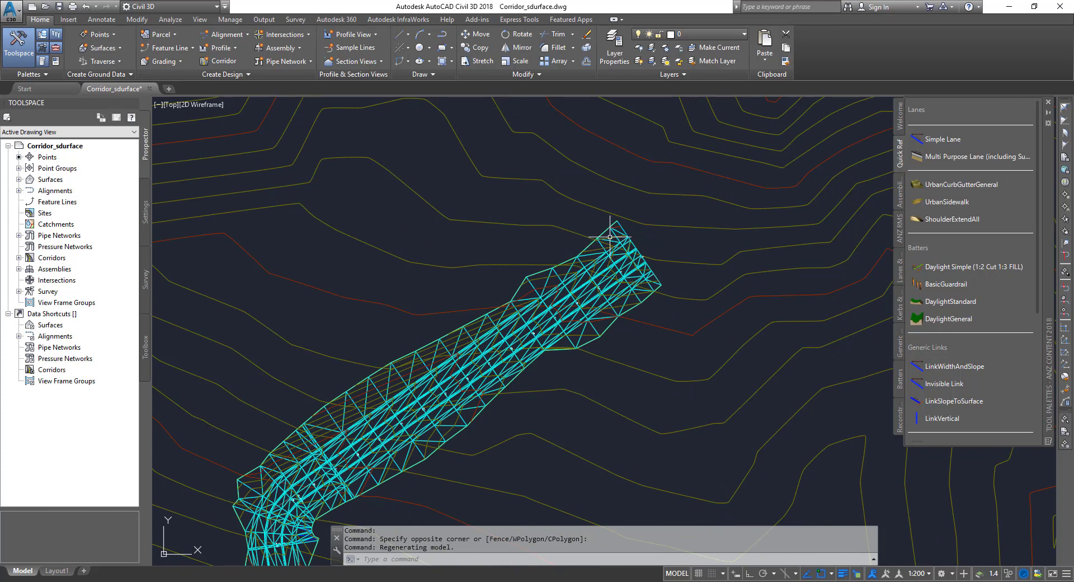
pyautogui.moveTo(22, 179)
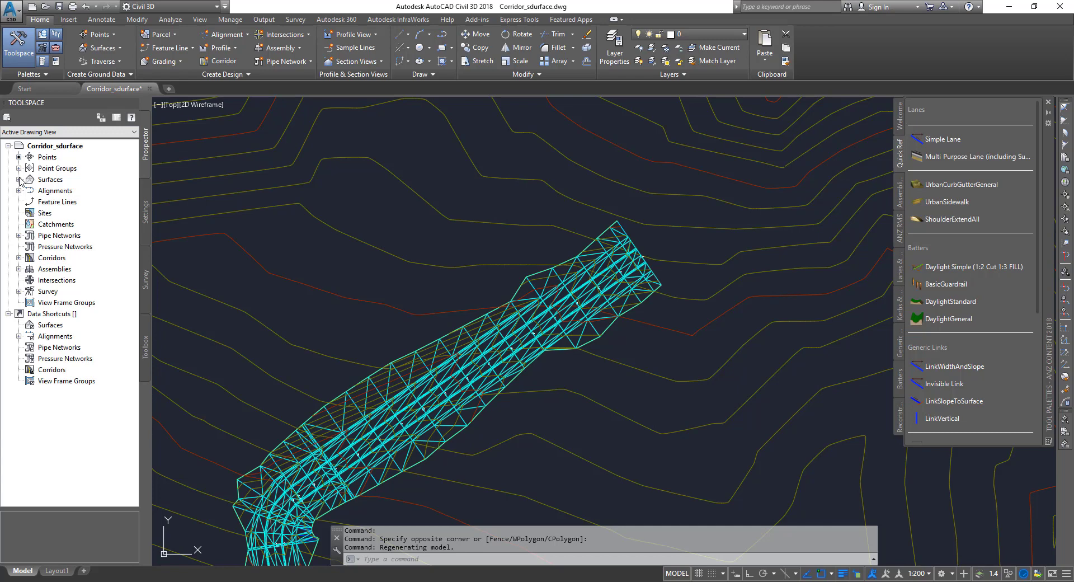
pyautogui.click(21, 179)
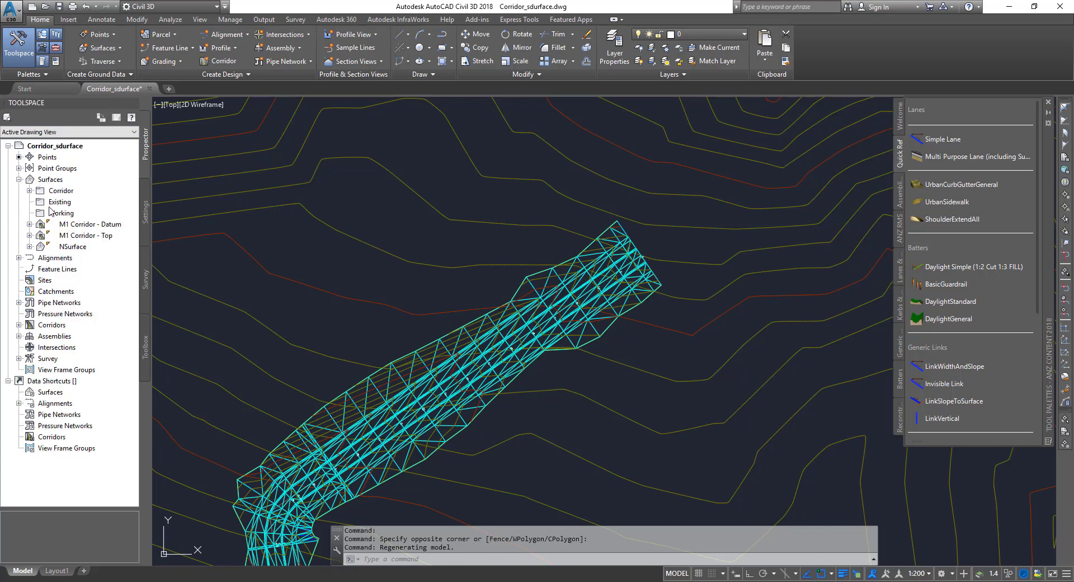
pyautogui.moveTo(65, 212)
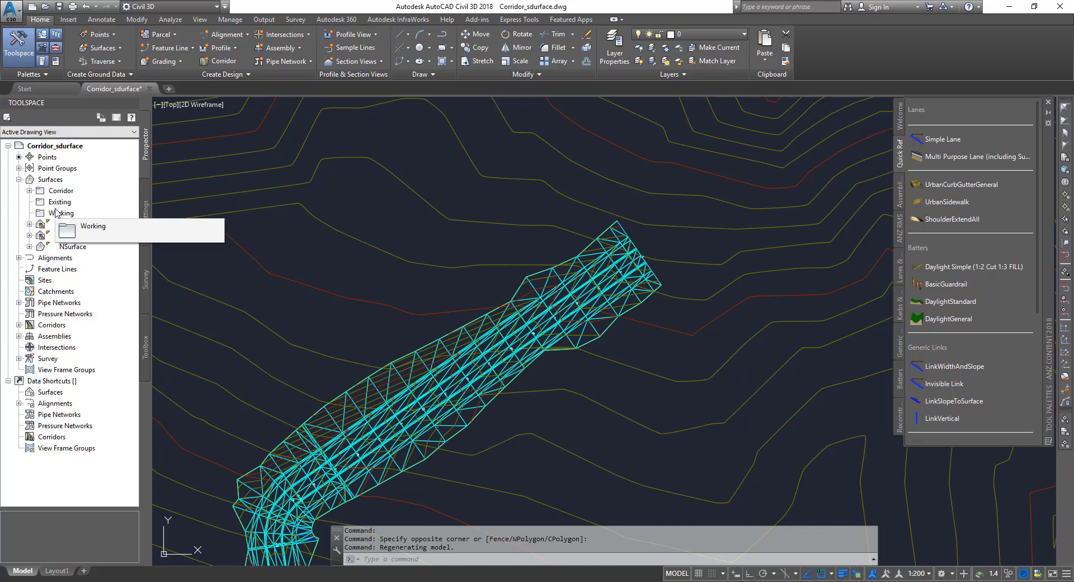
pyautogui.rightClick(49, 179)
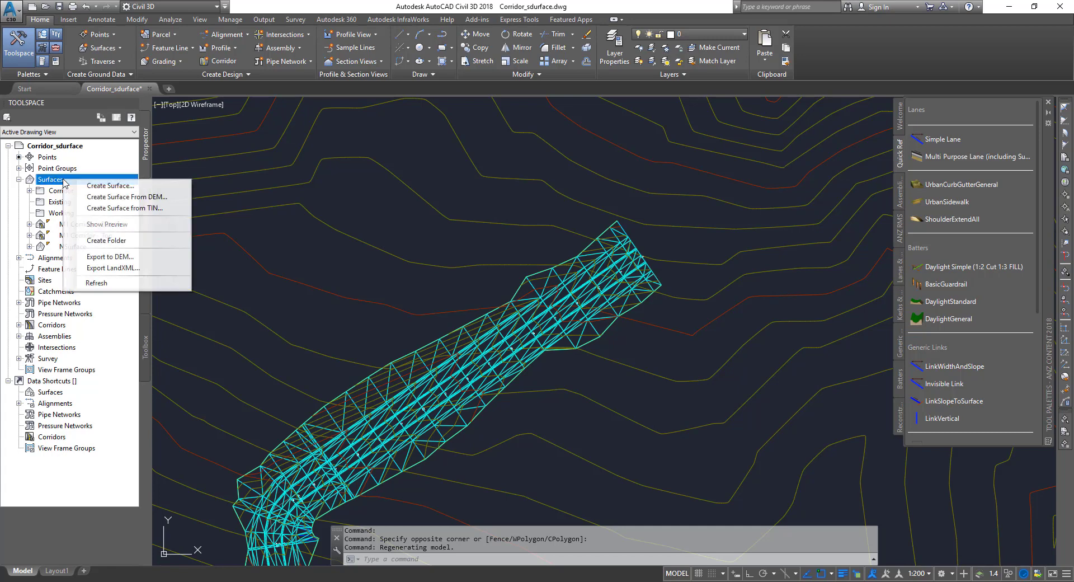
pyautogui.click(109, 185)
pyautogui.write('Des')
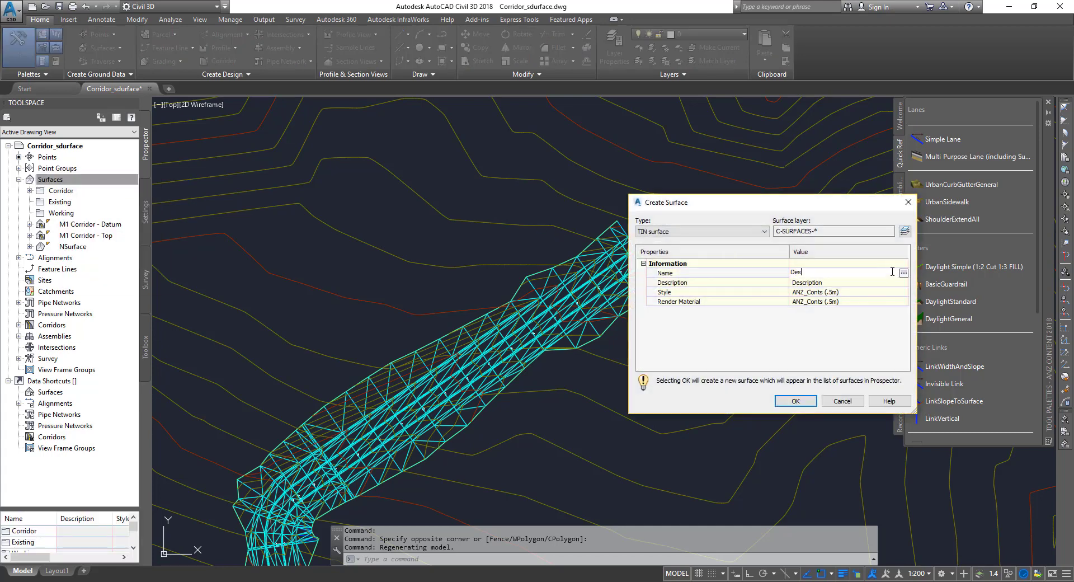
# - Name the TIN surface 'Design Surface', give it the ANZ_Triangulation (magenta) style and create it
pyautogui.write('ign S')
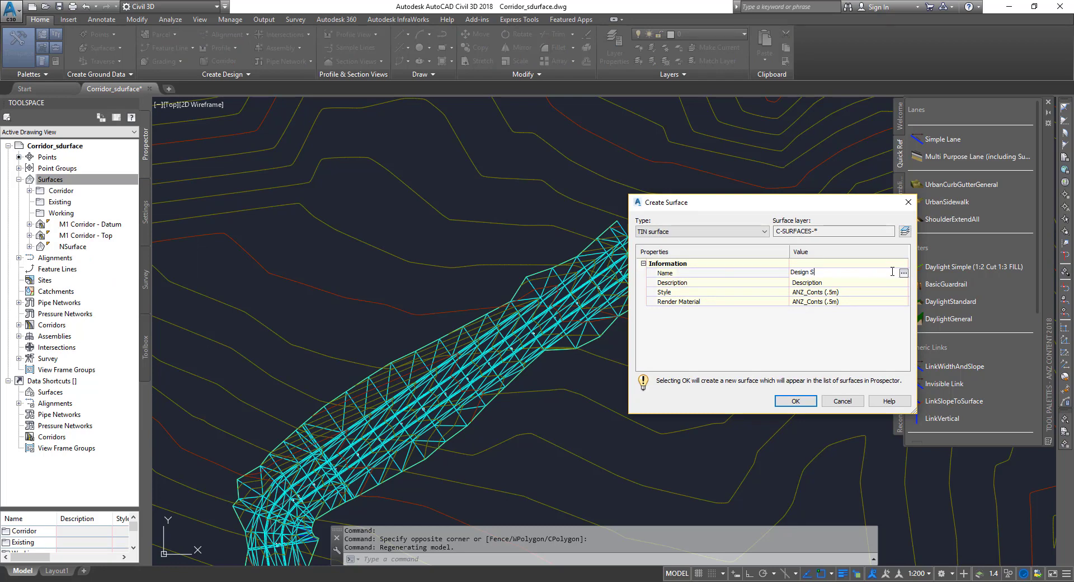
pyautogui.write('ur')
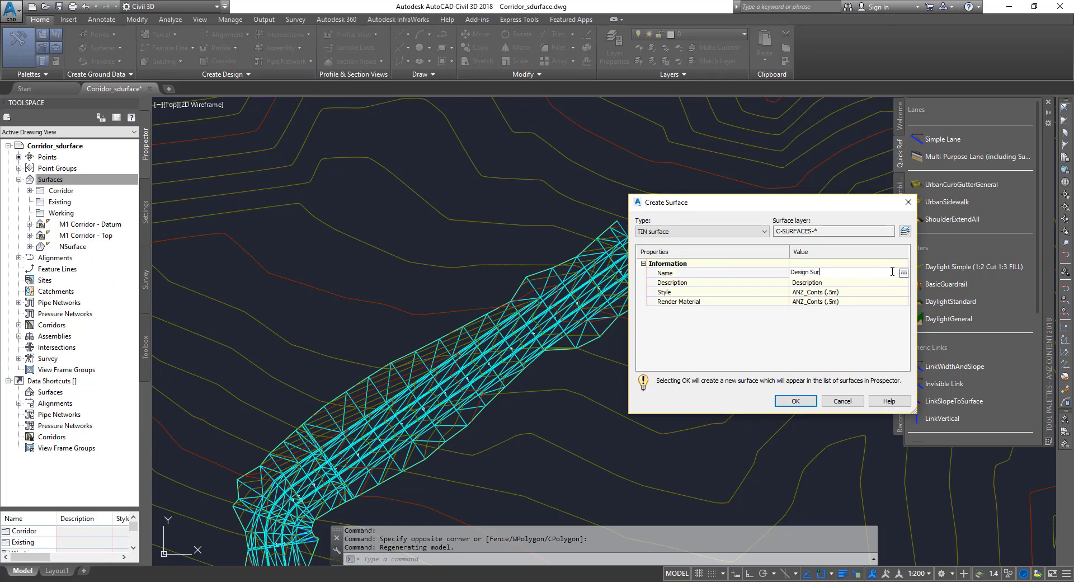
pyautogui.write('face')
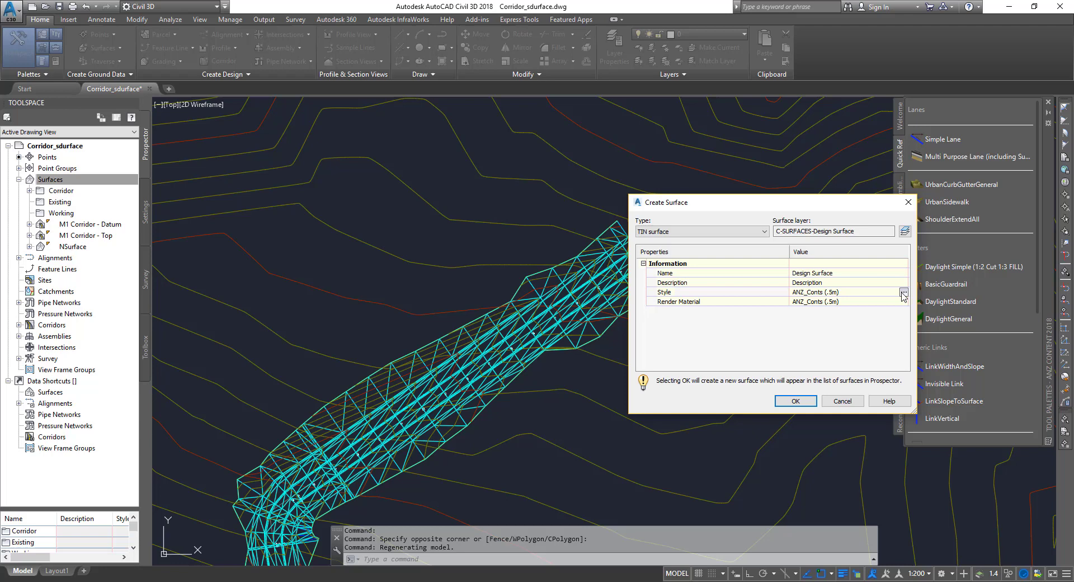
pyautogui.click(904, 295)
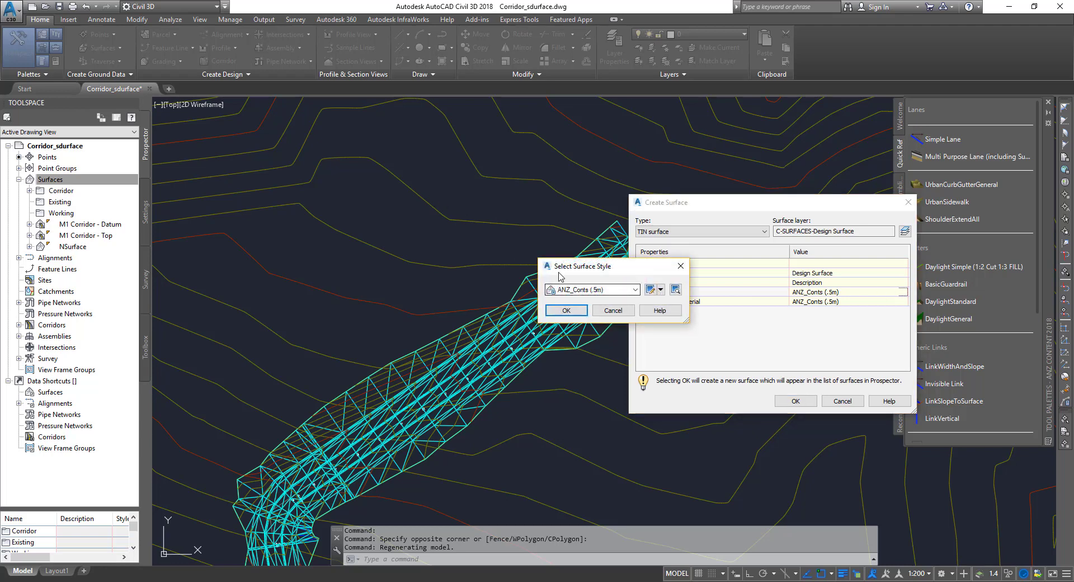
pyautogui.click(636, 289)
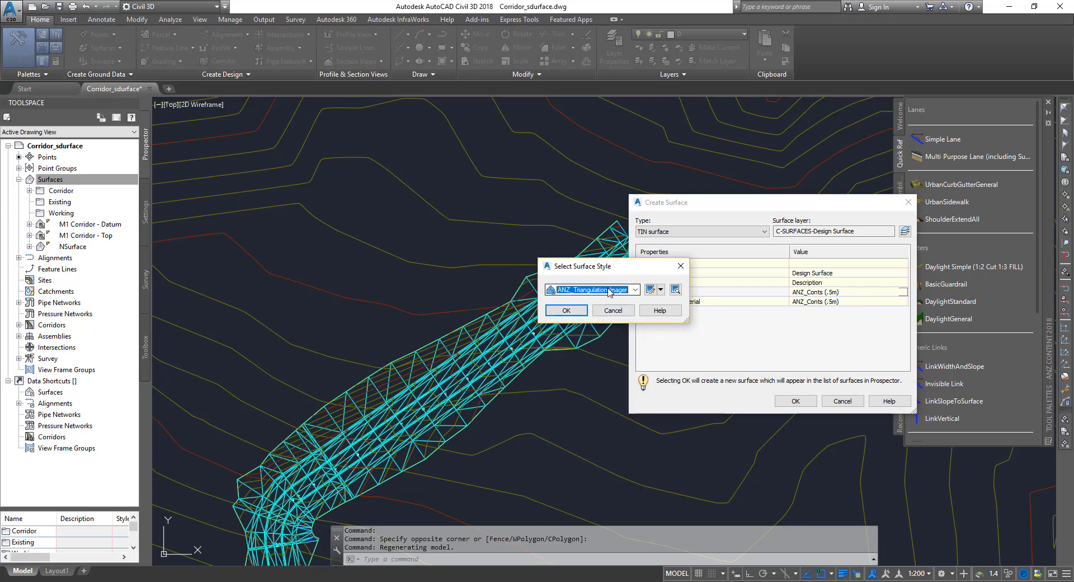
pyautogui.moveTo(593, 288)
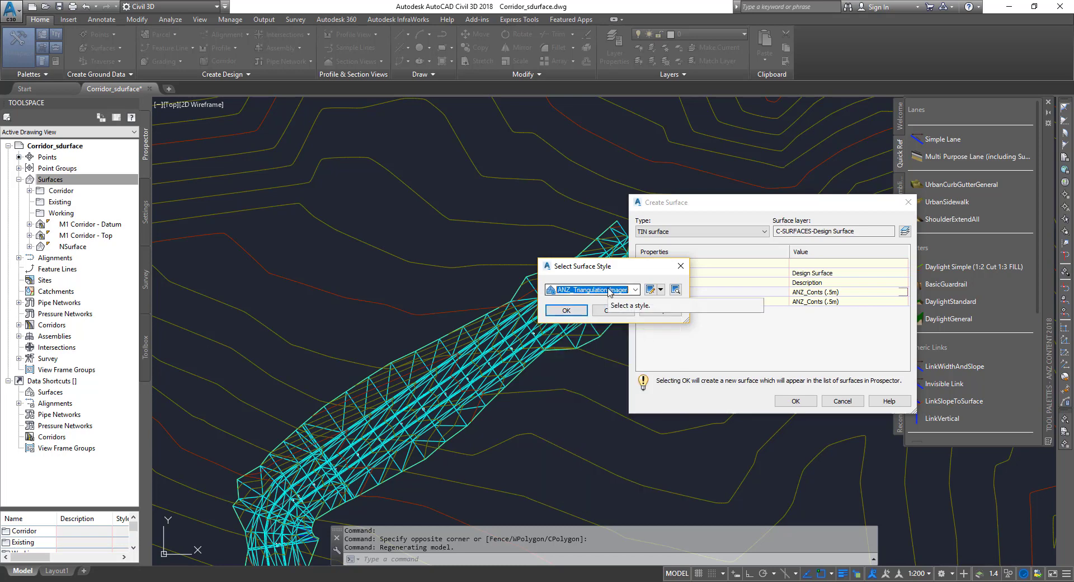
pyautogui.click(567, 310)
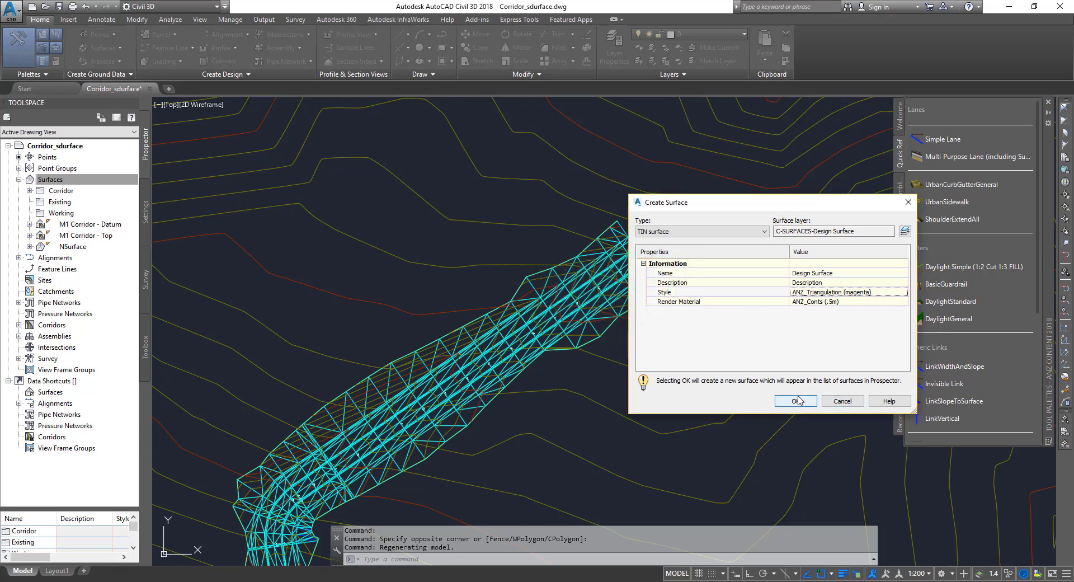
pyautogui.click(795, 401)
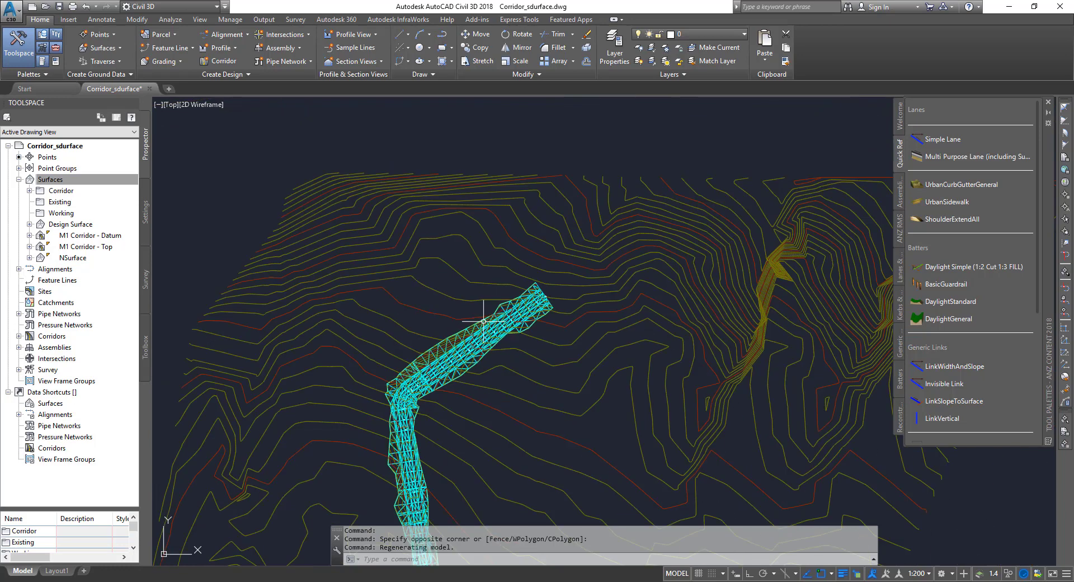
pyautogui.moveTo(395, 288)
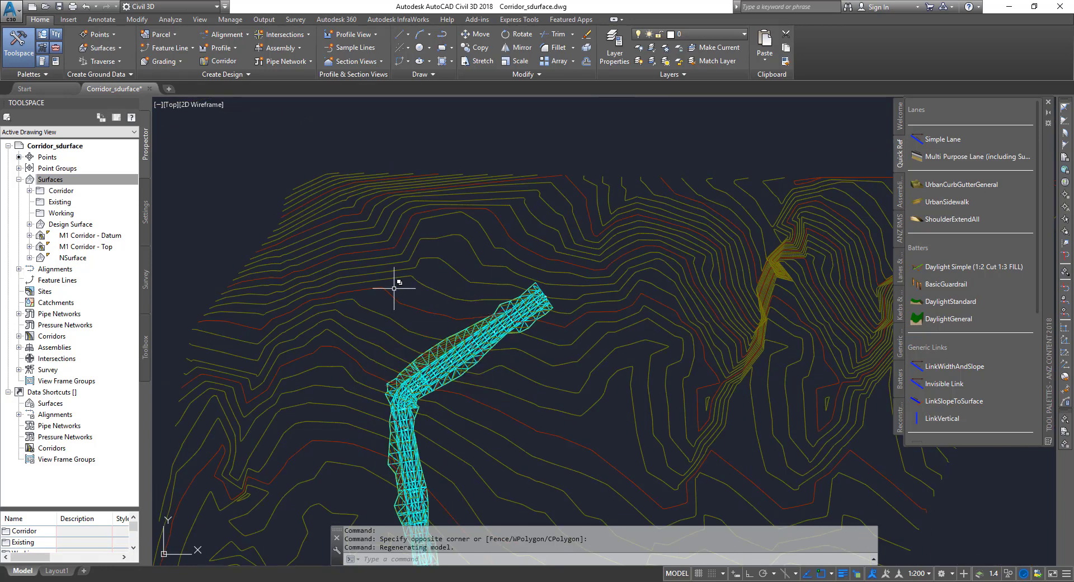
# - Expand Design Surface and its Definition node to list Boundaries, Breaklines, Contours and Edits
pyautogui.click(31, 224)
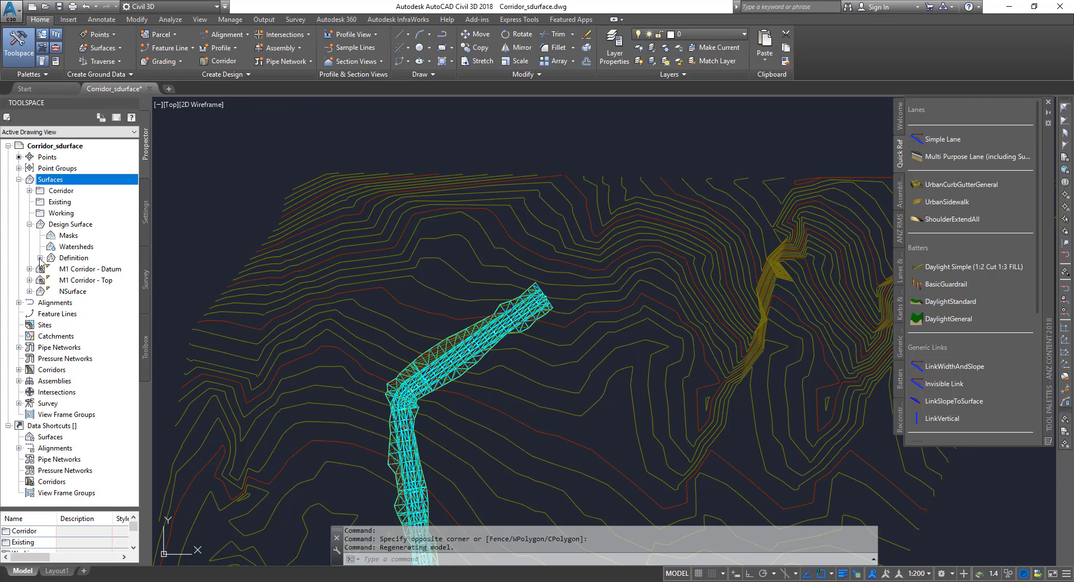
pyautogui.click(40, 257)
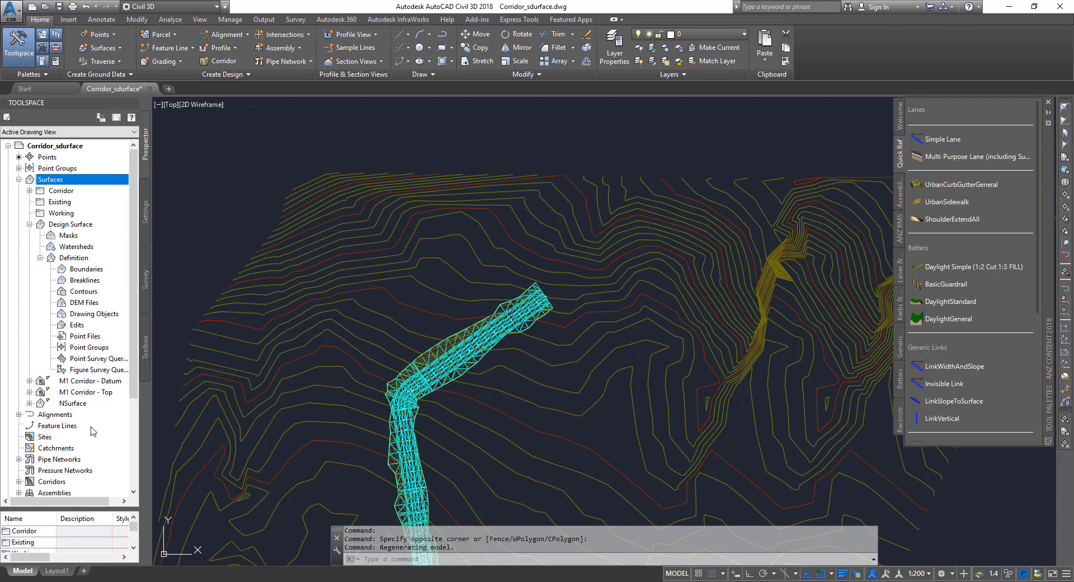
pyautogui.moveTo(100, 328)
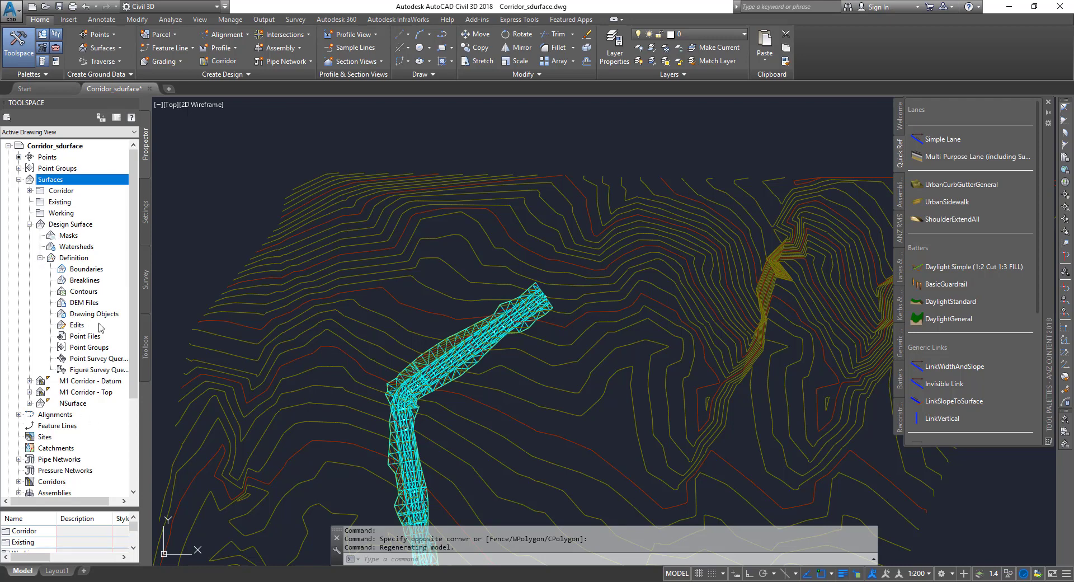
pyautogui.moveTo(99, 369)
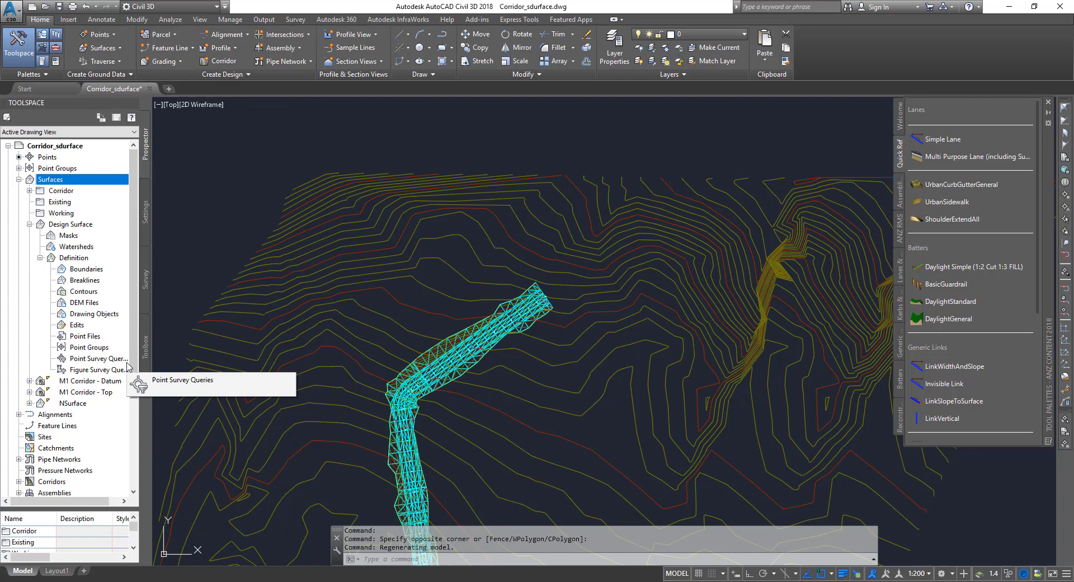
pyautogui.moveTo(85, 337)
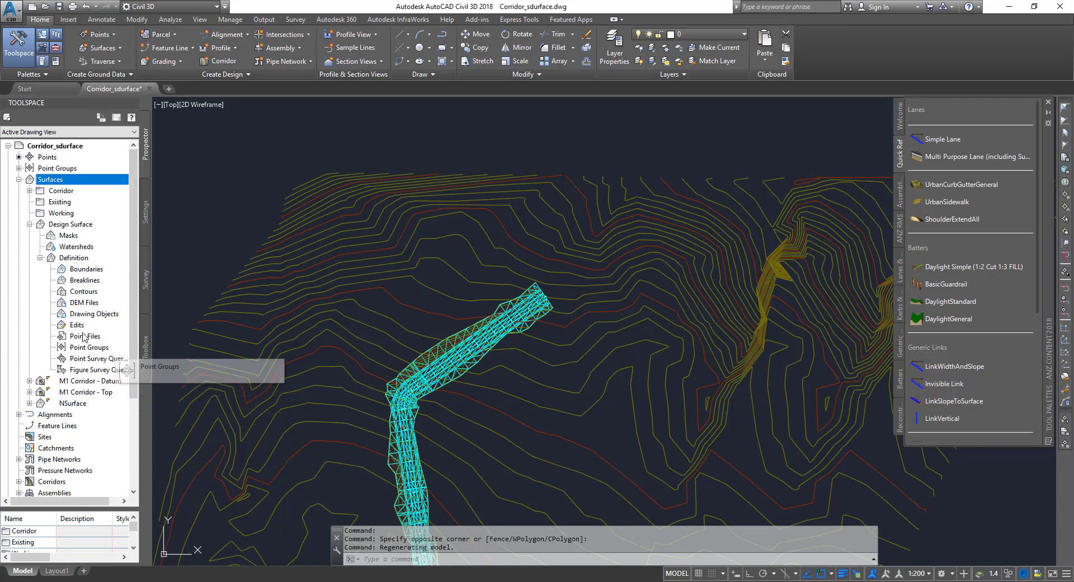
# - Paste NSurface into Design Surface through its Edits, giving magenta triangulation over the terrain
pyautogui.rightClick(78, 325)
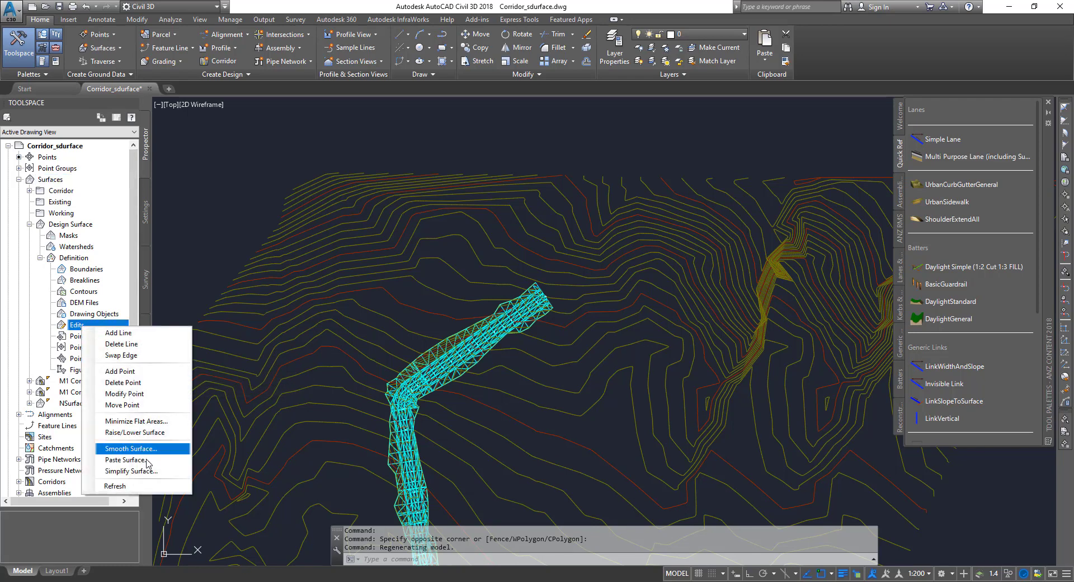
pyautogui.click(126, 460)
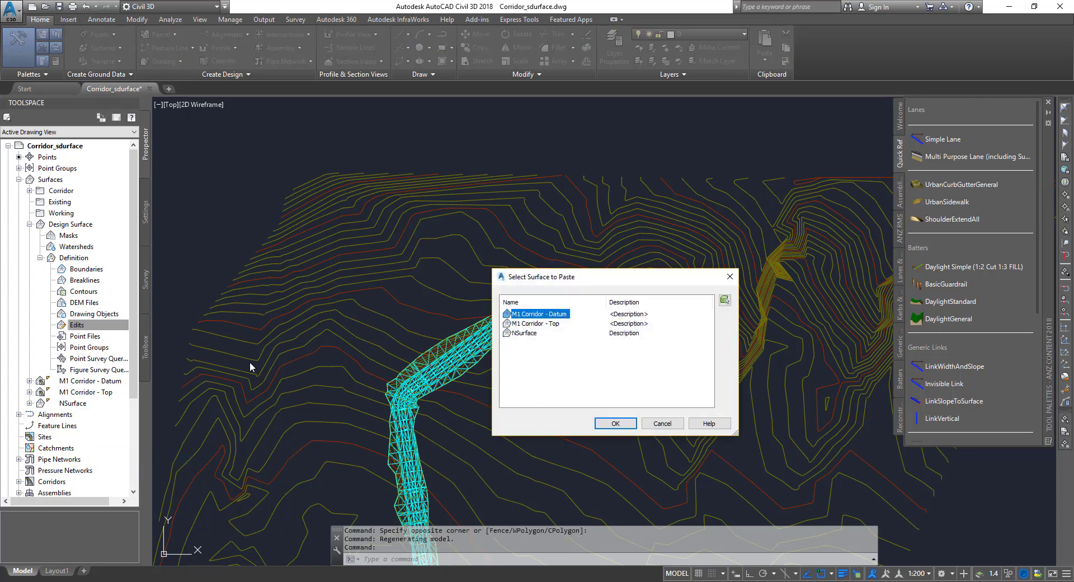
pyautogui.moveTo(624, 356)
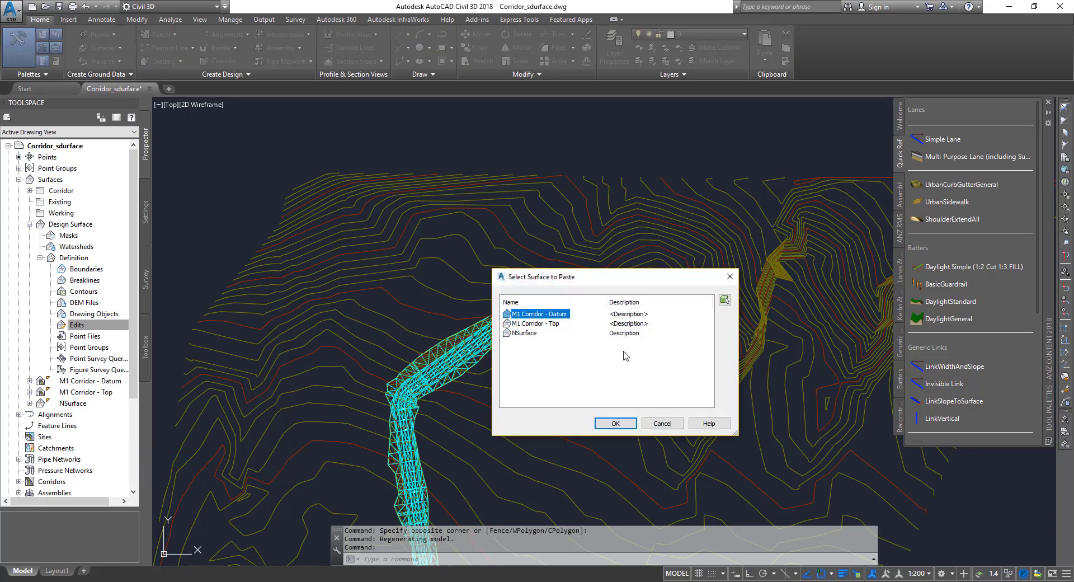
pyautogui.moveTo(589, 355)
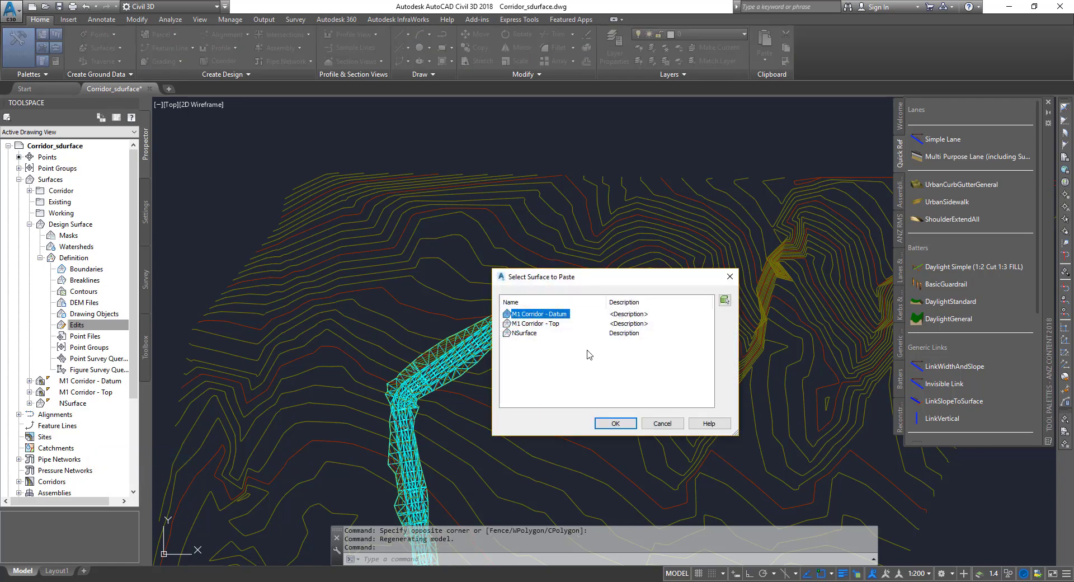
pyautogui.click(525, 333)
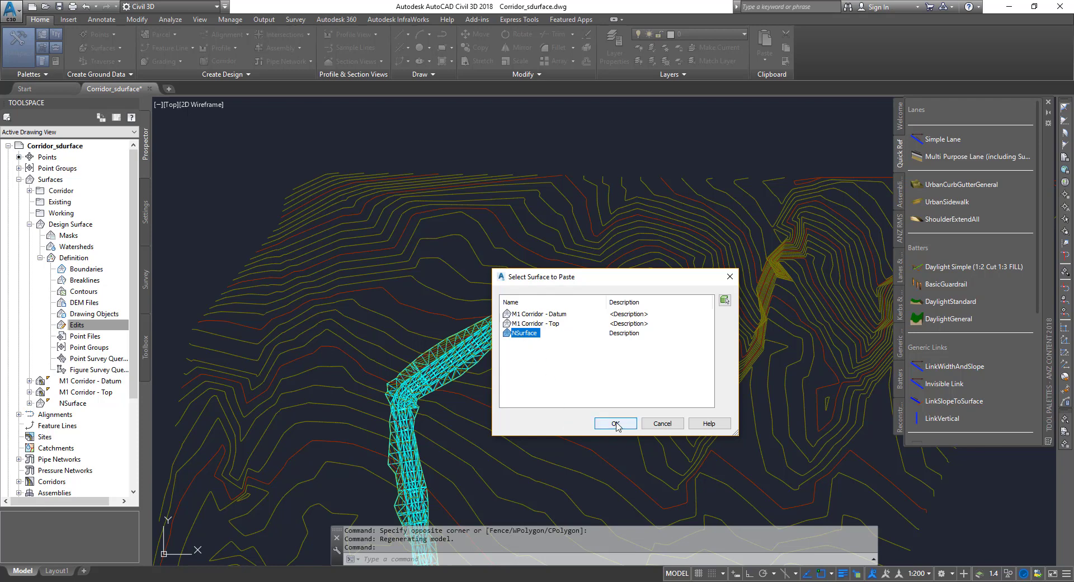
pyautogui.click(614, 423)
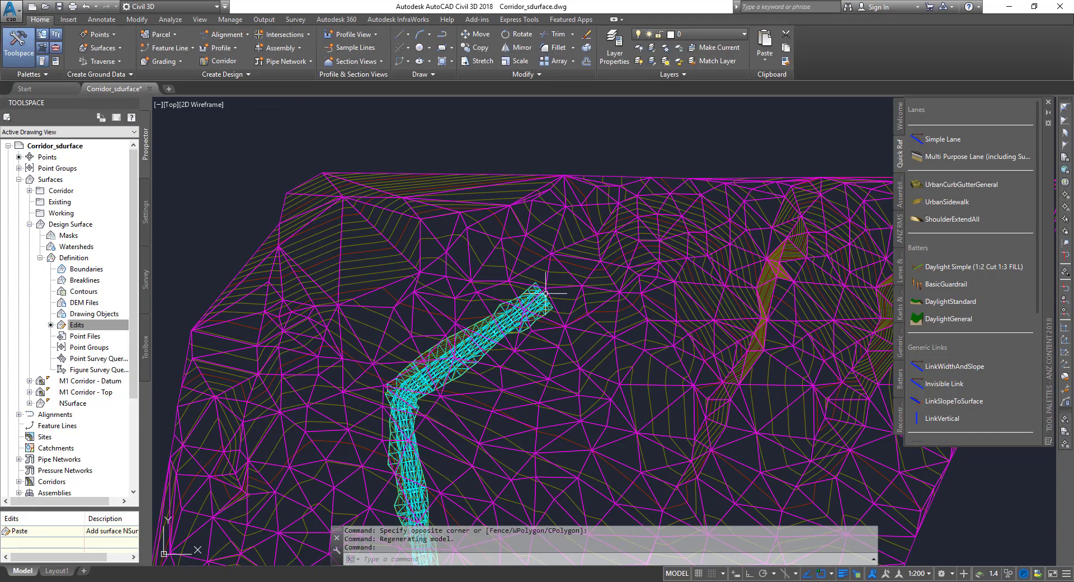
pyautogui.click(77, 324)
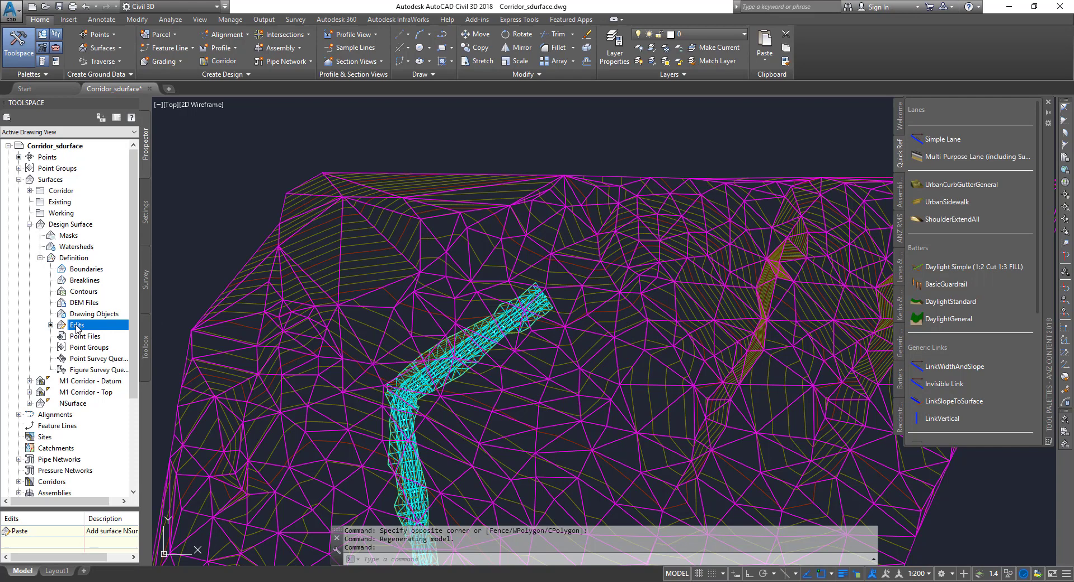
# - Paste M1 Corridor - Datum into Design Surface as a second edit over NSurface
pyautogui.rightClick(77, 325)
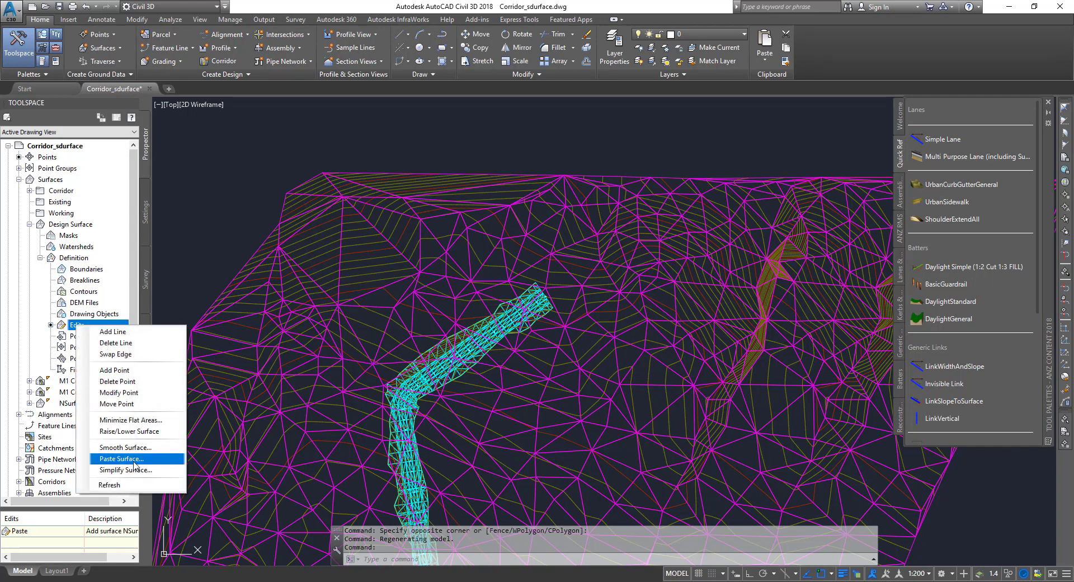
pyautogui.click(121, 459)
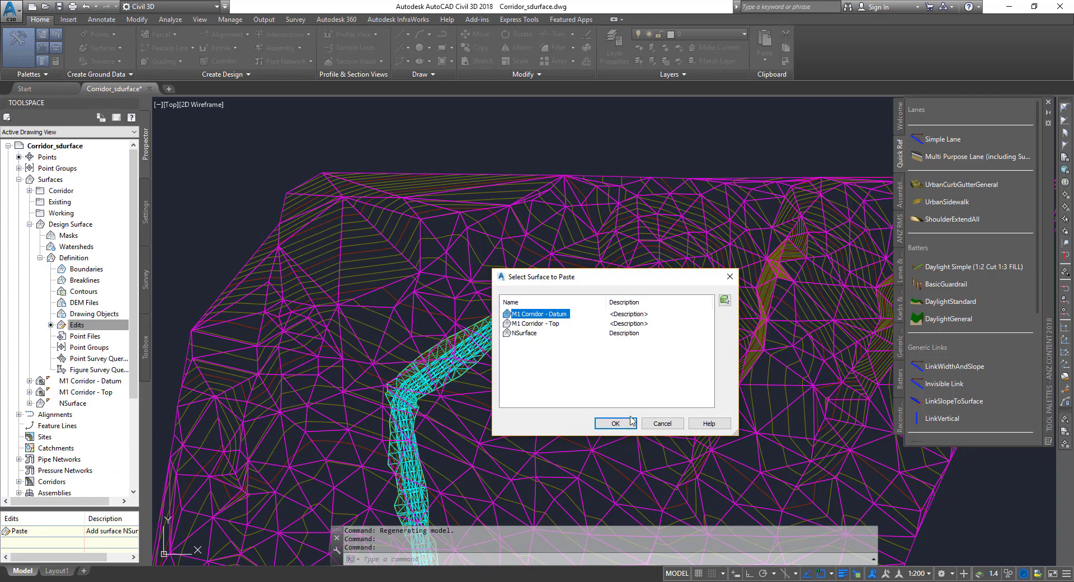
pyautogui.click(615, 423)
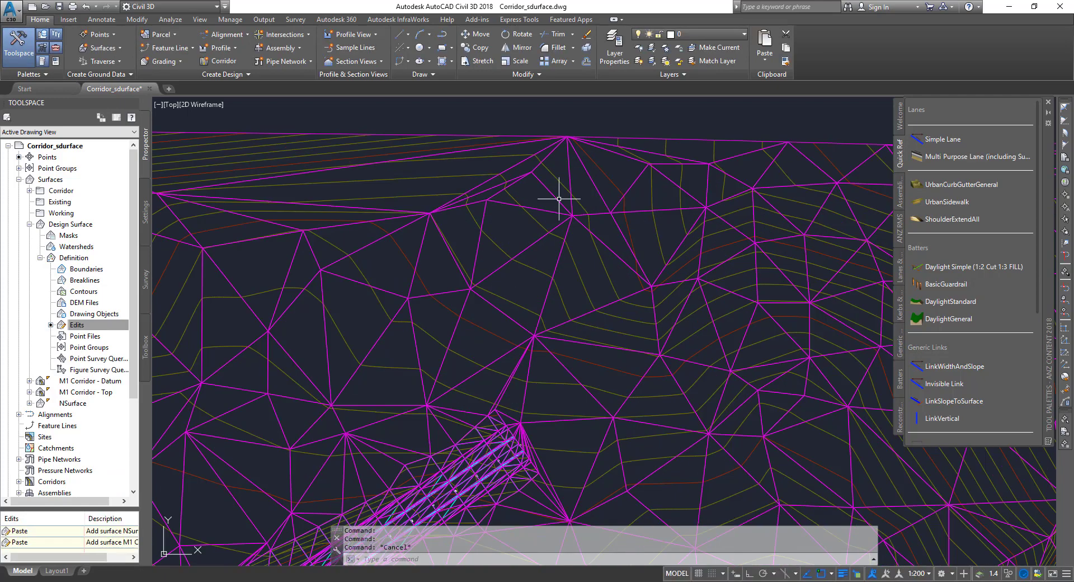
pyautogui.rightClick(560, 199)
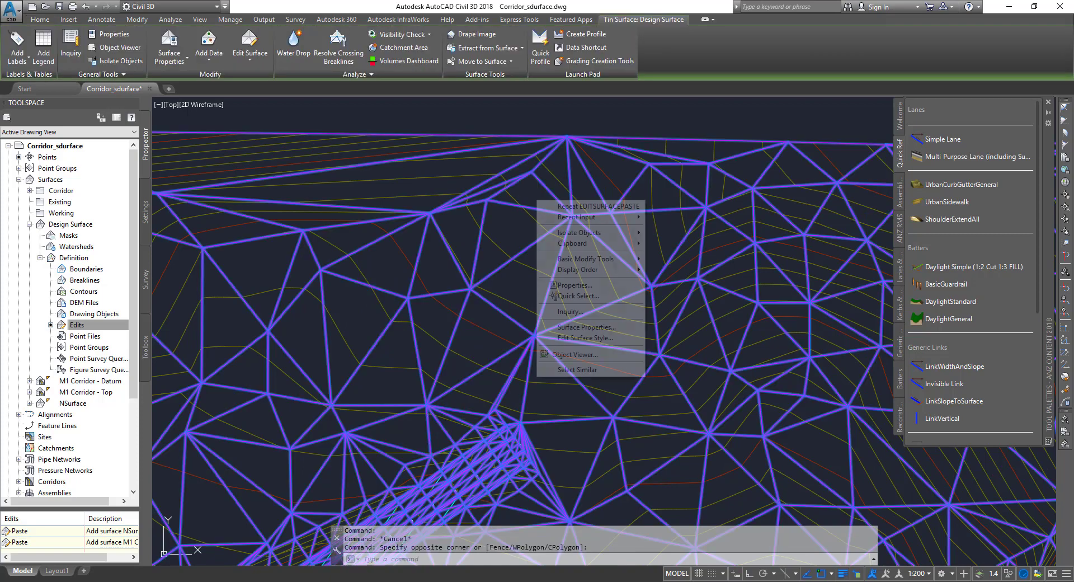
pyautogui.click(576, 354)
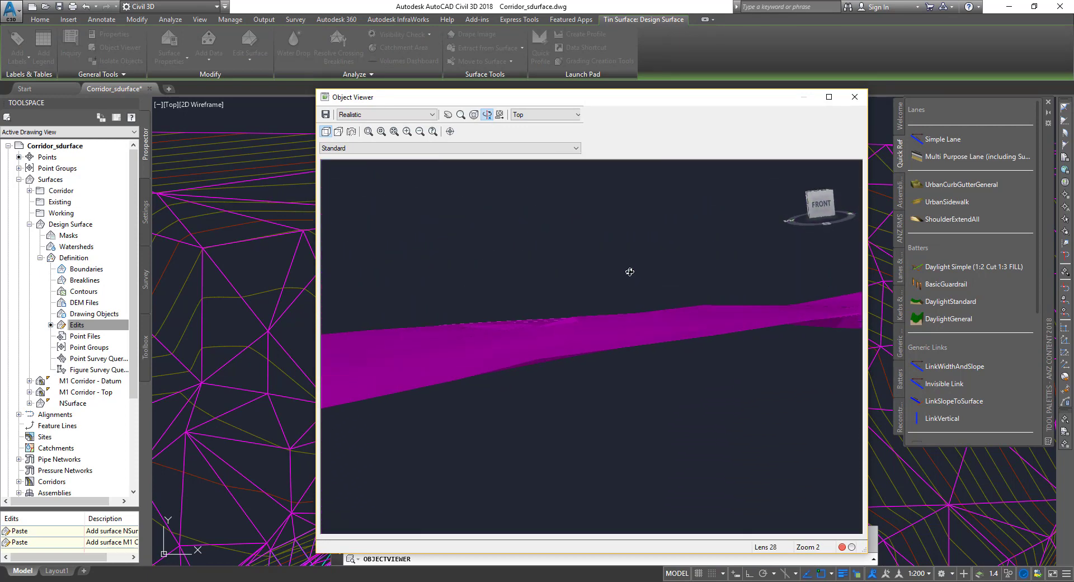
pyautogui.moveTo(629, 272); pyautogui.dragTo(655, 344)
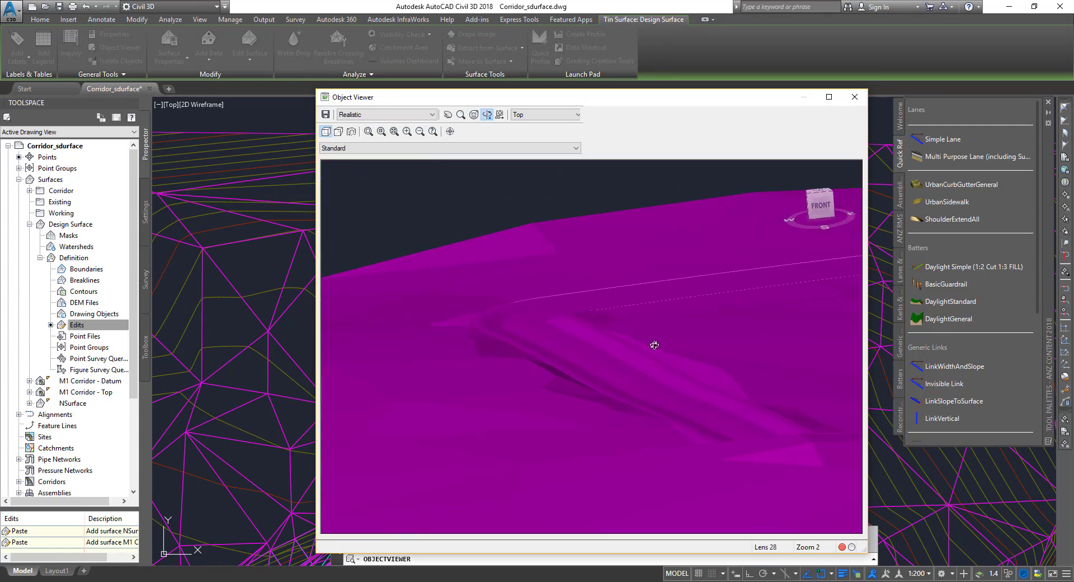
pyautogui.moveTo(654, 346); pyautogui.dragTo(606, 346)
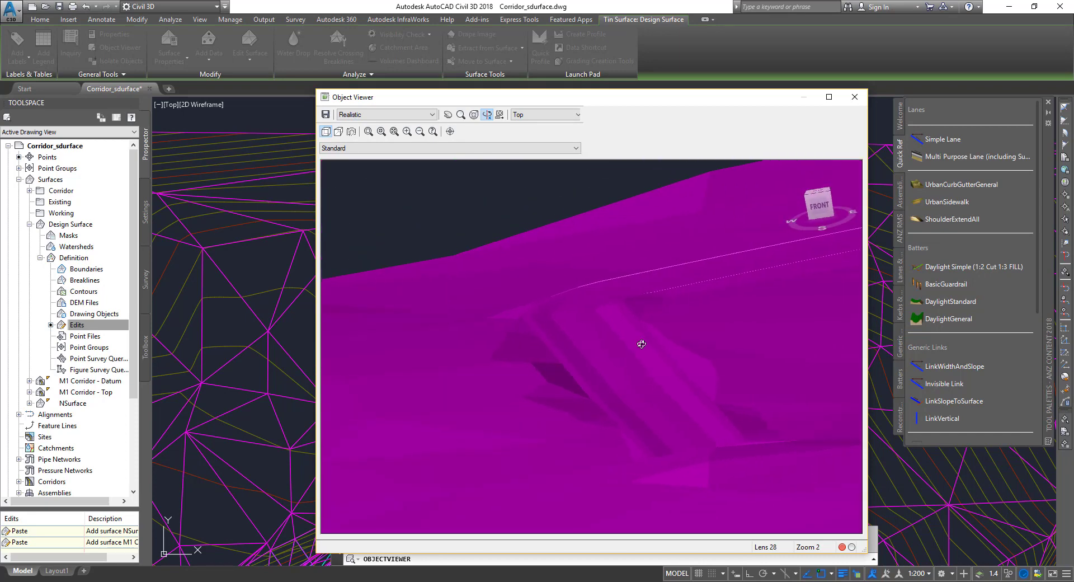
pyautogui.moveTo(641, 343); pyautogui.dragTo(663, 361)
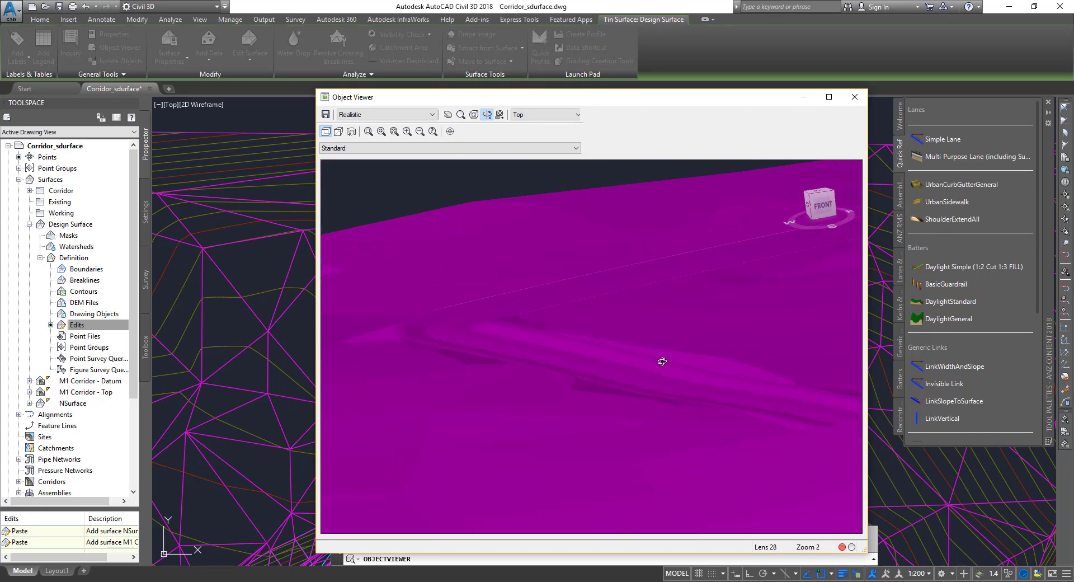
pyautogui.moveTo(662, 361); pyautogui.dragTo(636, 356)
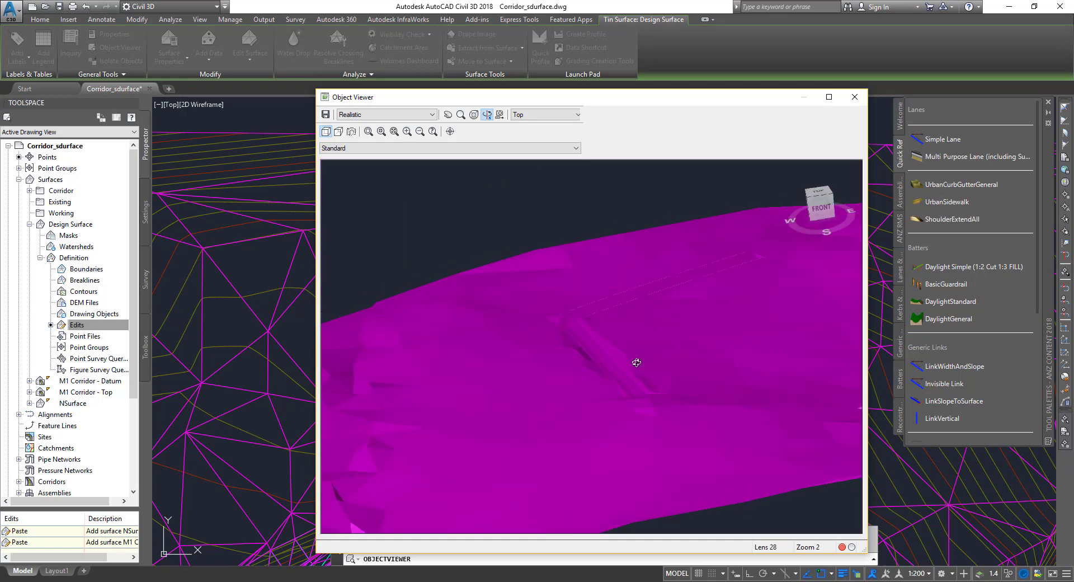
pyautogui.moveTo(636, 362); pyautogui.dragTo(581, 307)
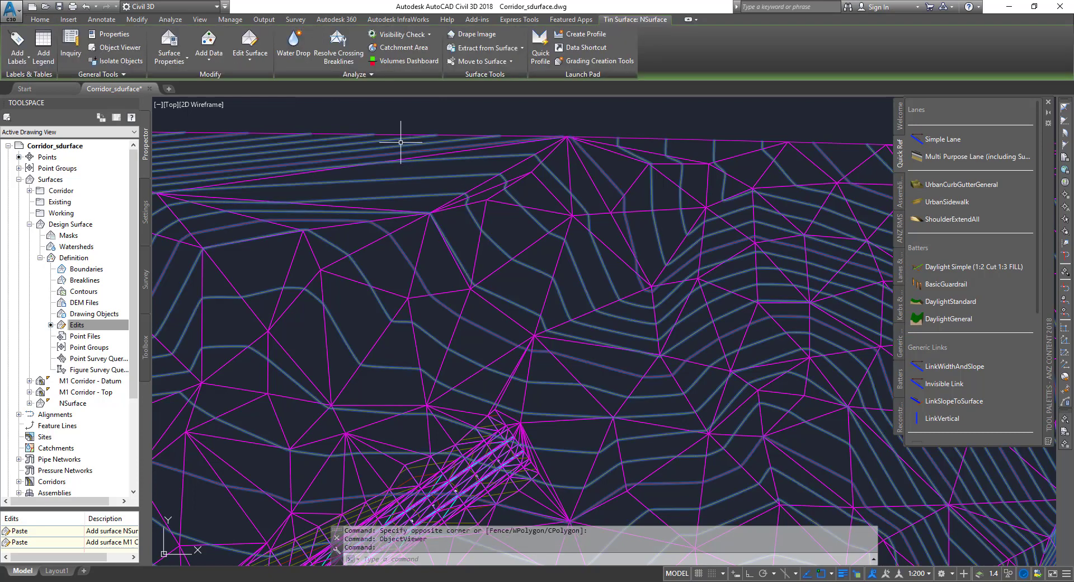
# - Create Vol Surface1 with base NSurface and comparison Design Surface in the Volumes Dashboard
pyautogui.click(404, 61)
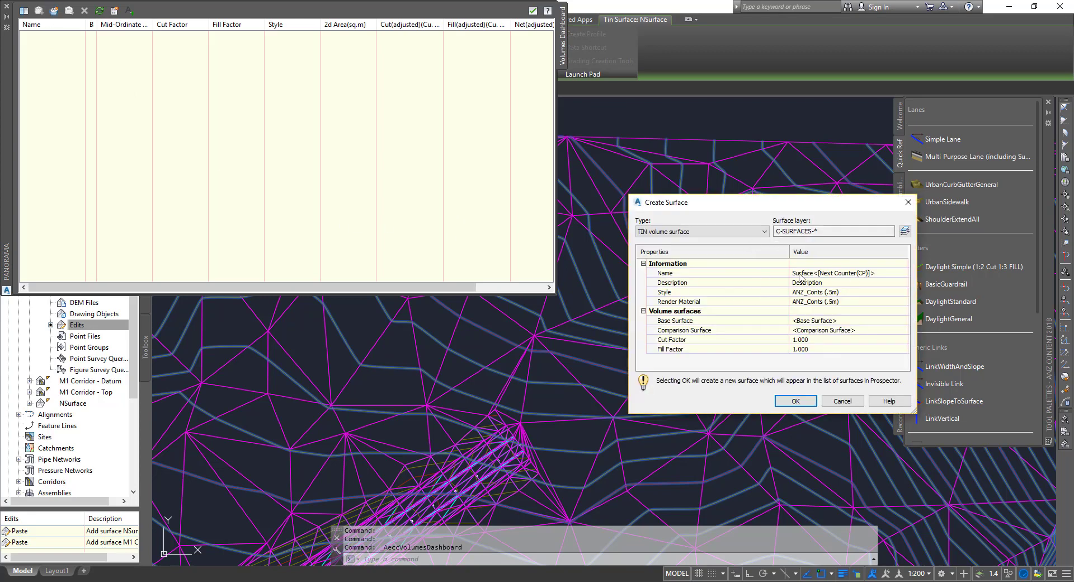
pyautogui.click(833, 272)
pyautogui.write('Vol ')
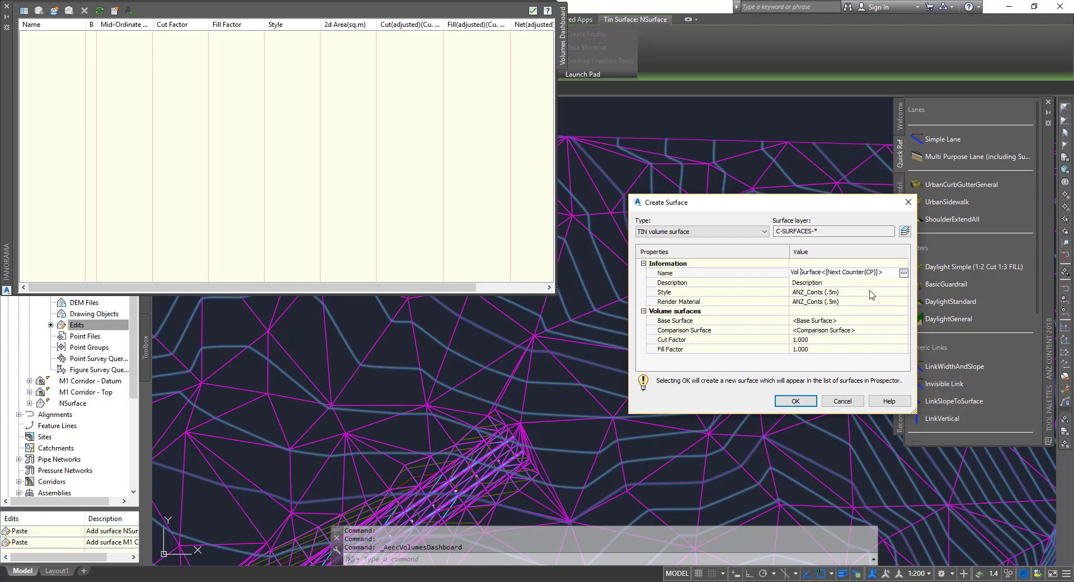
pyautogui.moveTo(886, 297)
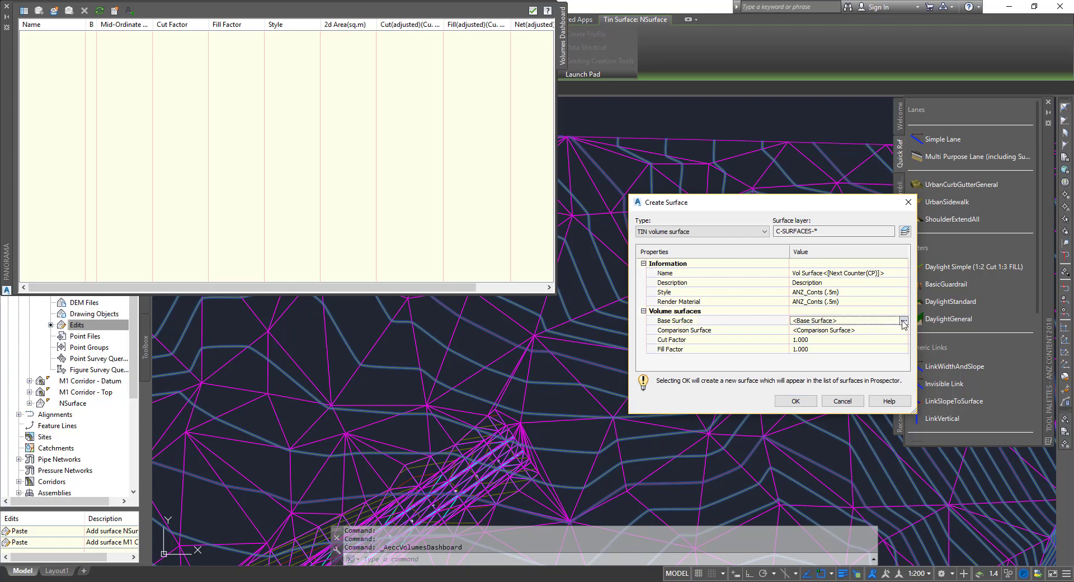
pyautogui.click(903, 320)
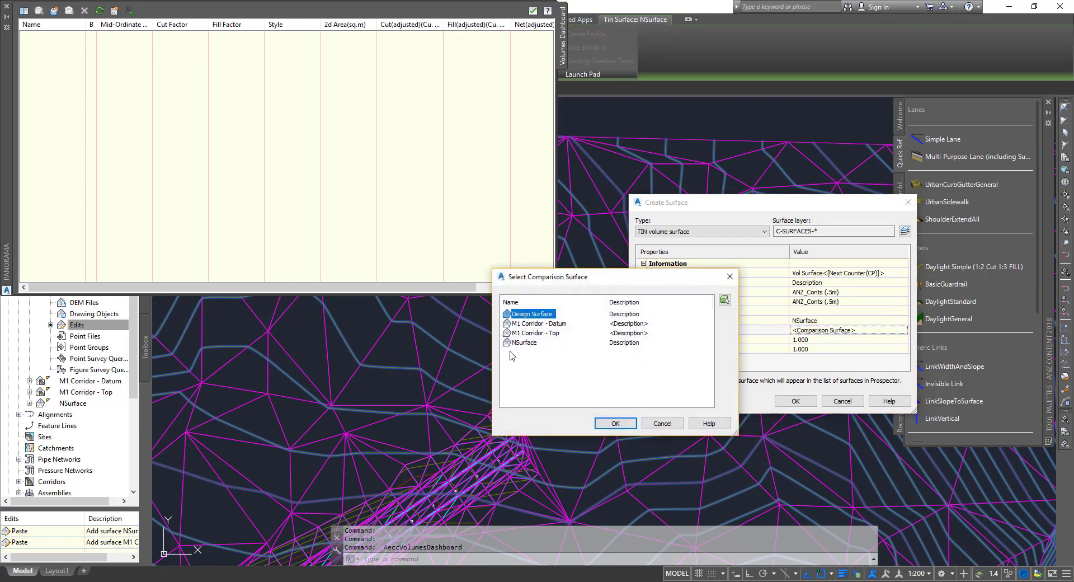
pyautogui.click(615, 423)
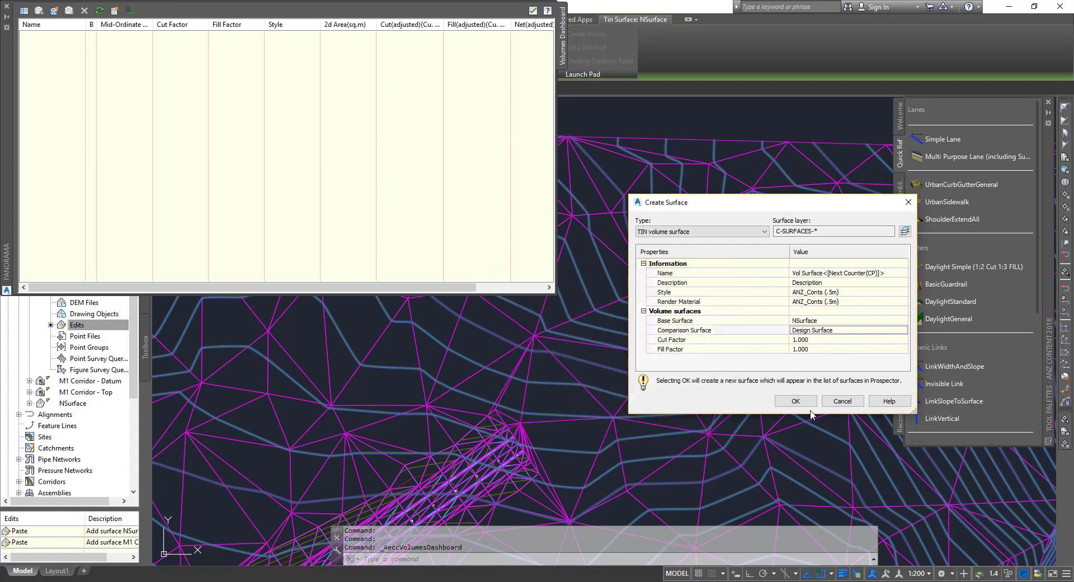
pyautogui.click(796, 400)
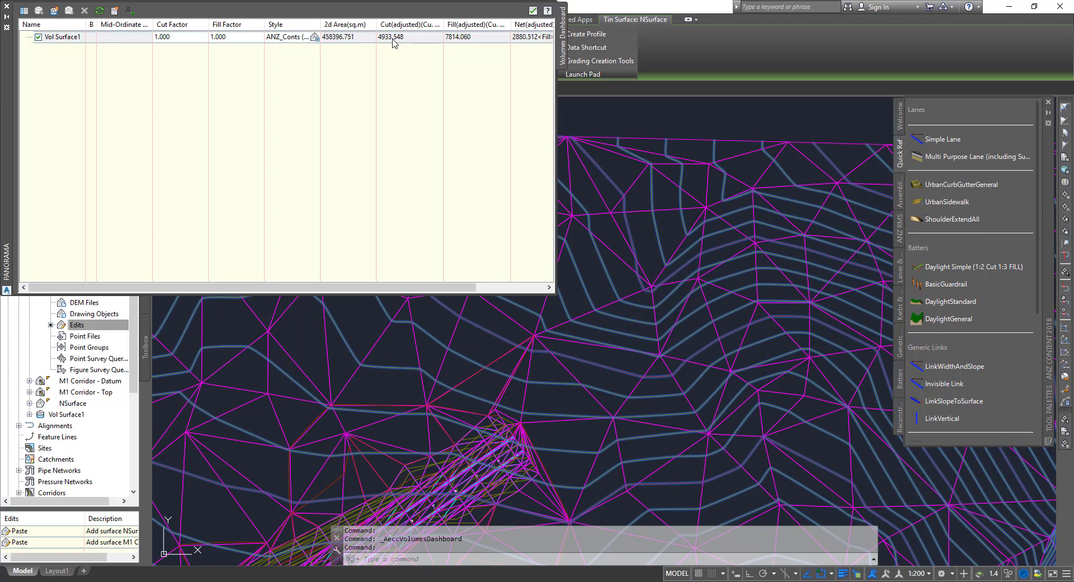
pyautogui.moveTo(468, 45)
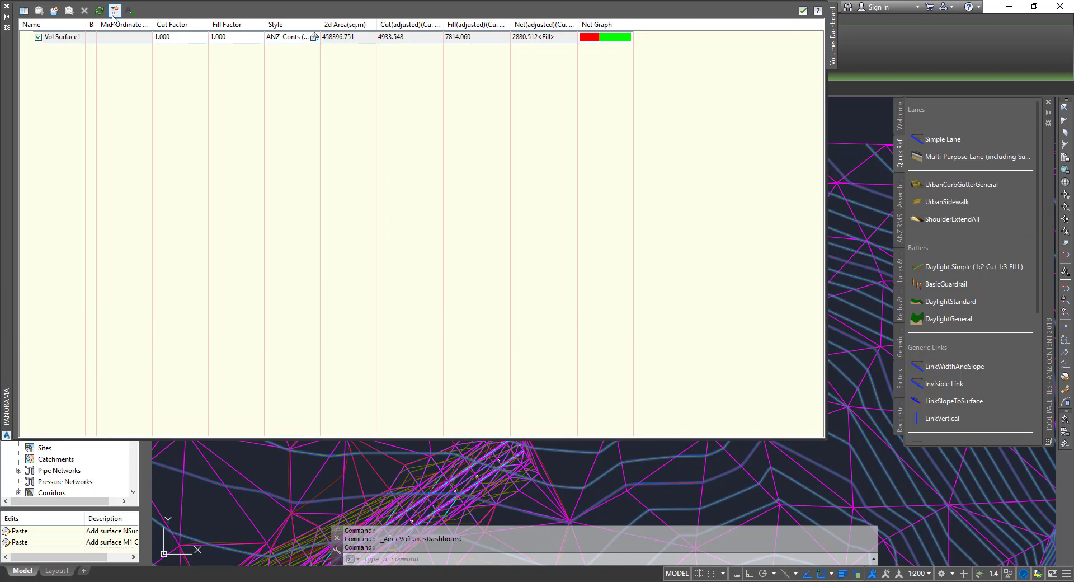
# - Generate the Cut/Fill Report for Vol Surface1 (cut 4933.548, fill 7814.060, net 2880.512 fill)
pyautogui.click(115, 10)
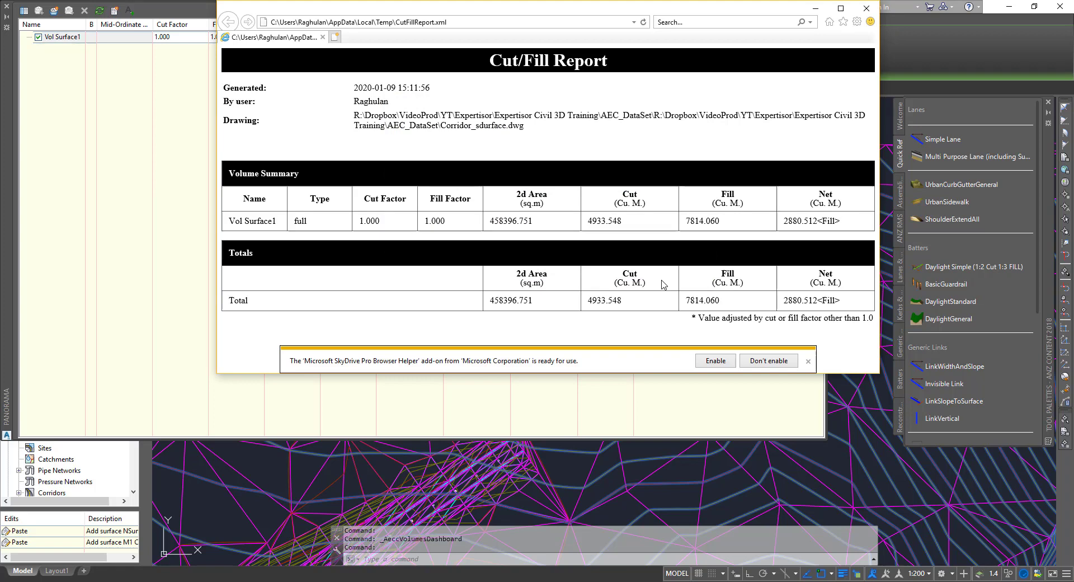
pyautogui.moveTo(657, 278)
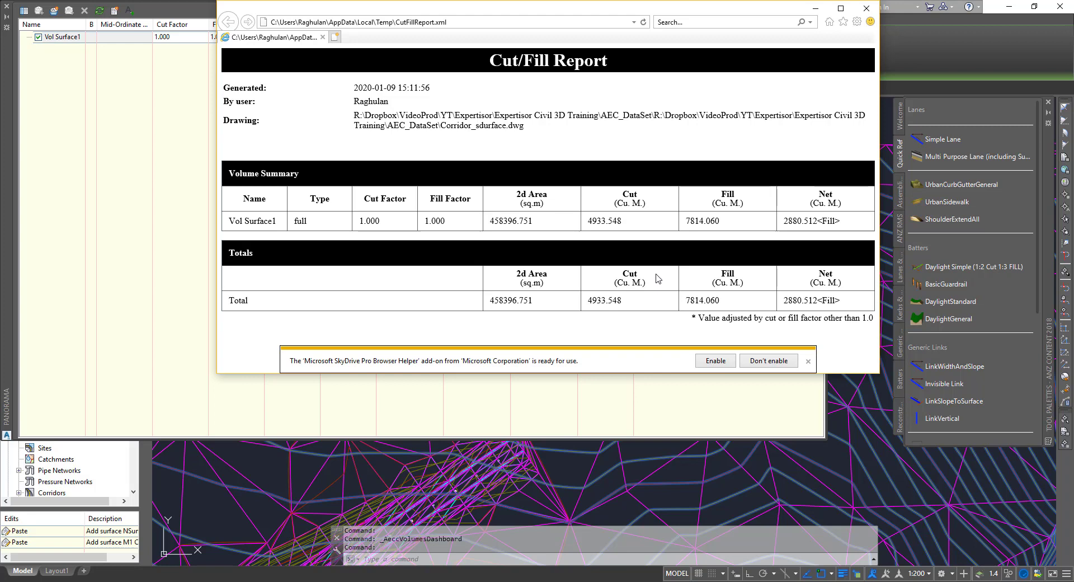
pyautogui.moveTo(867, 7)
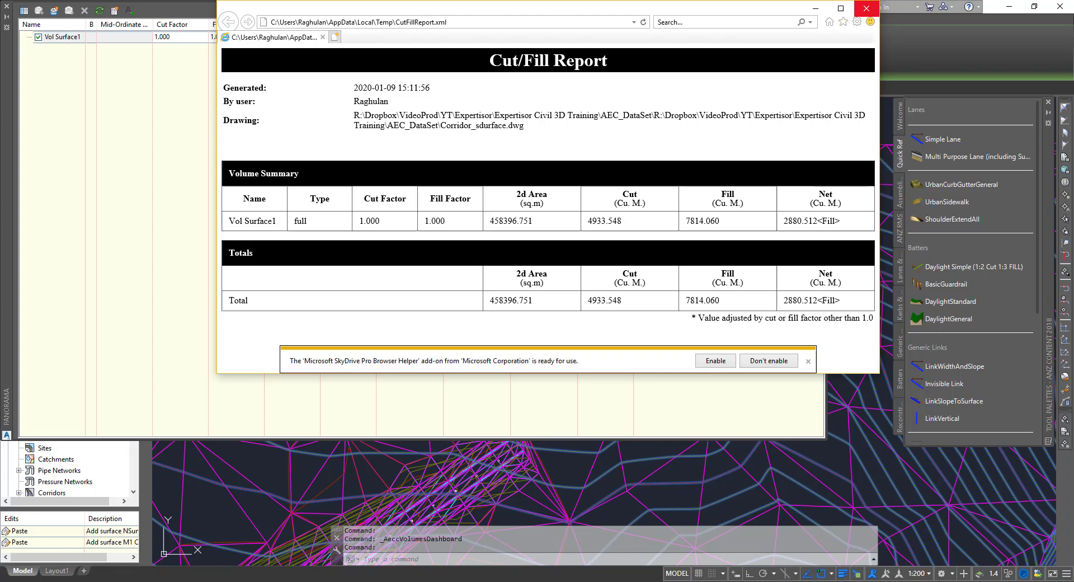